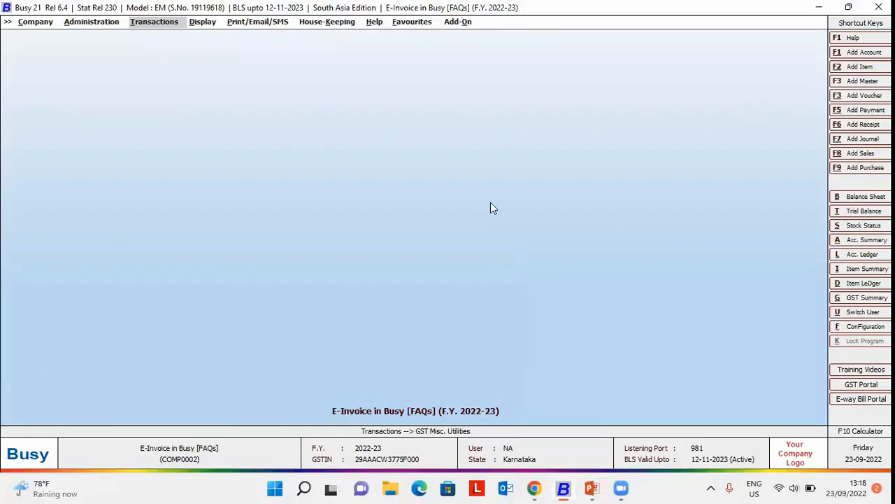
Reach Generate/Print E-Invoice under GST Misc. Utilities > E-Invoice Management.
left_click(154, 22)
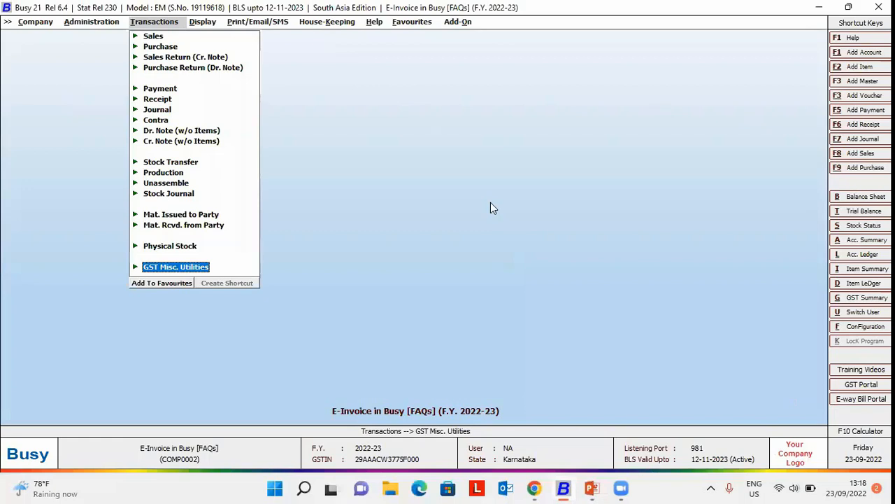
left_click(176, 266)
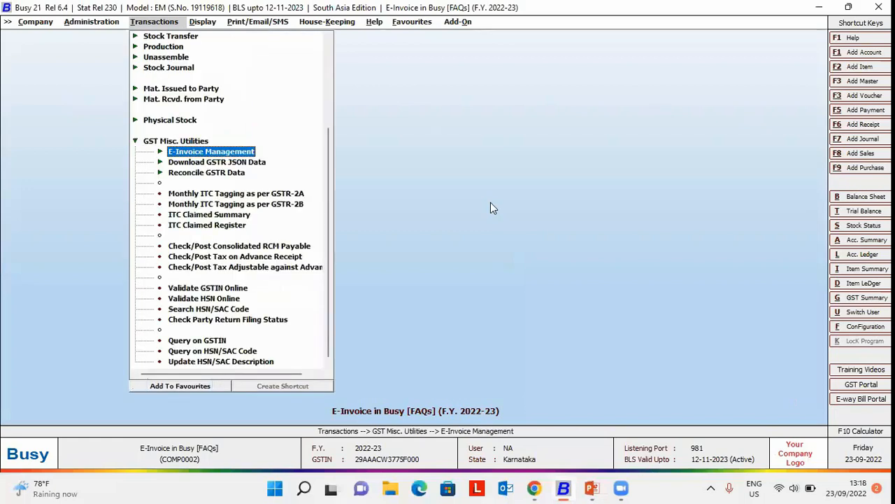
left_click(210, 152)
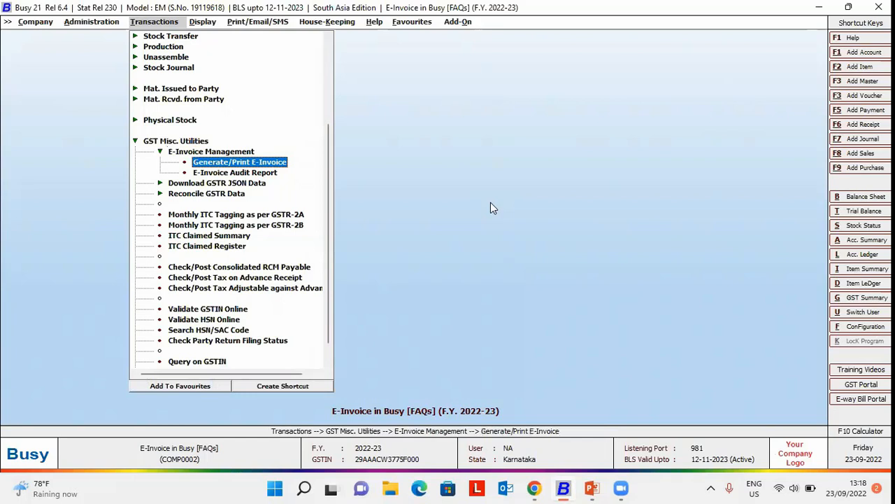
left_click(239, 162)
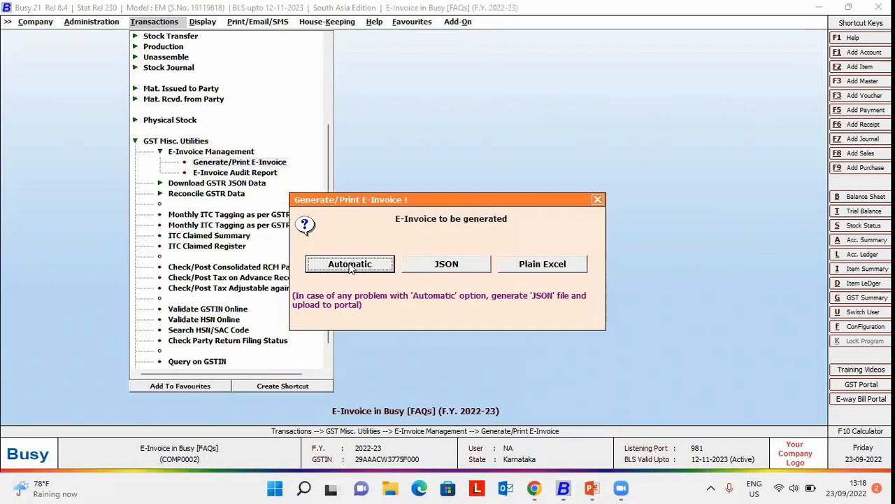
Choose Automatic generation, filter to Sales vouchers and load IM/4, IM/5, IM/6 of 2022-23.
left_click(350, 263)
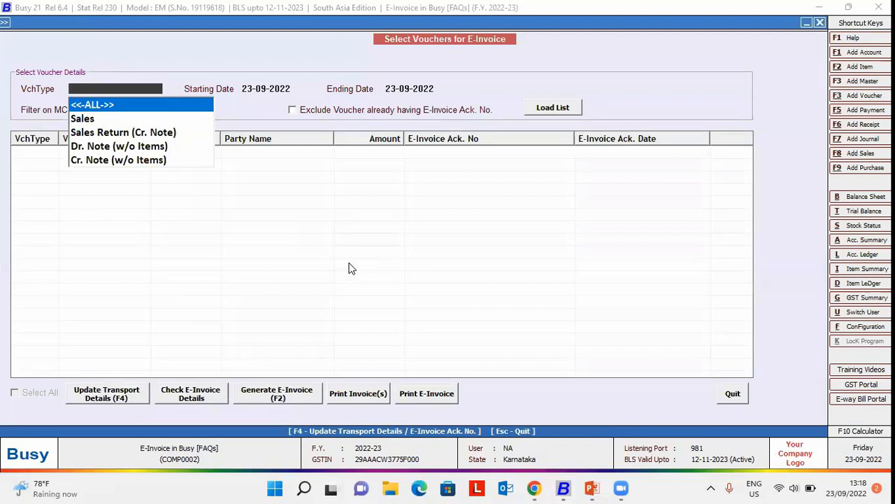
left_click(81, 117)
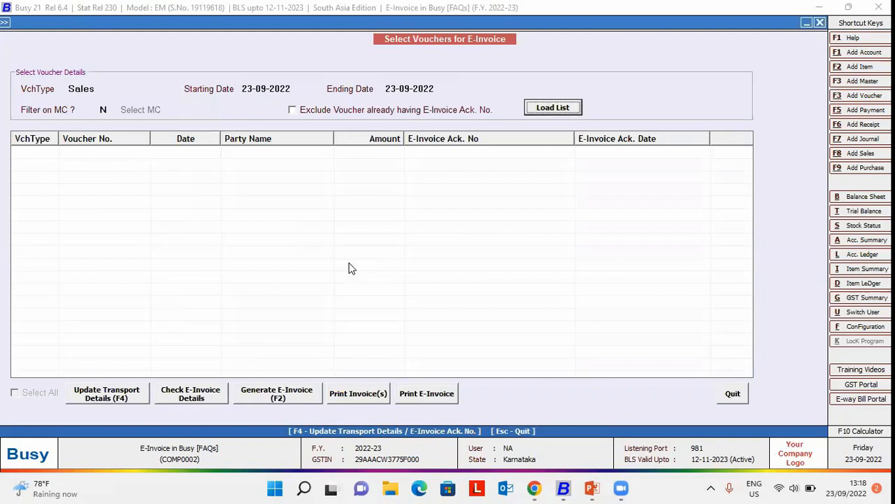
left_click(554, 106)
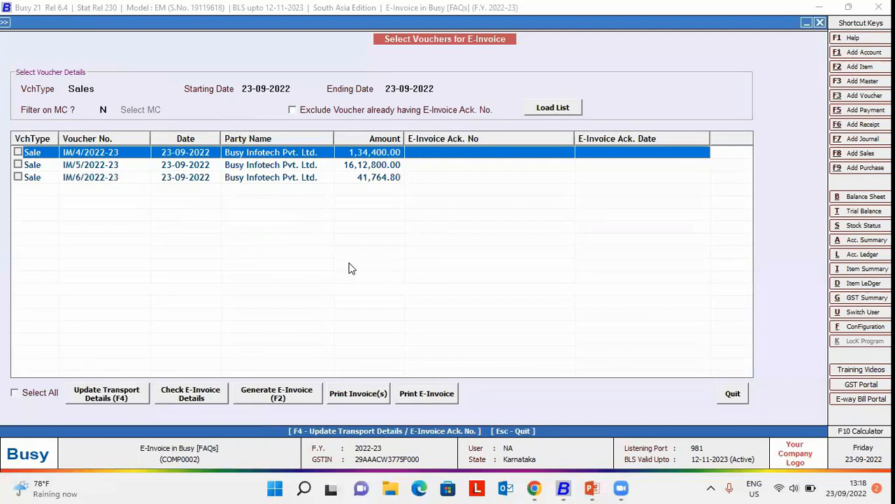
mouse_move(13, 397)
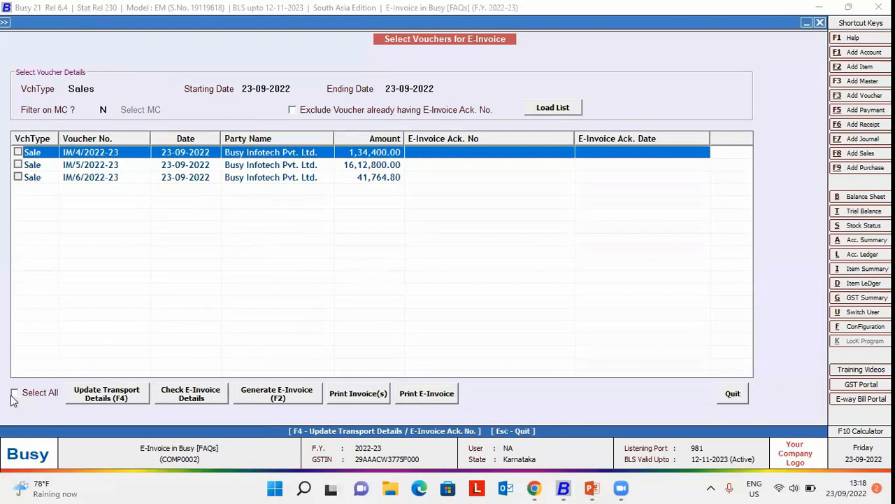
Select all three vouchers and run automatic e-invoice generation, 3 of 3 generated.
left_click(14, 392)
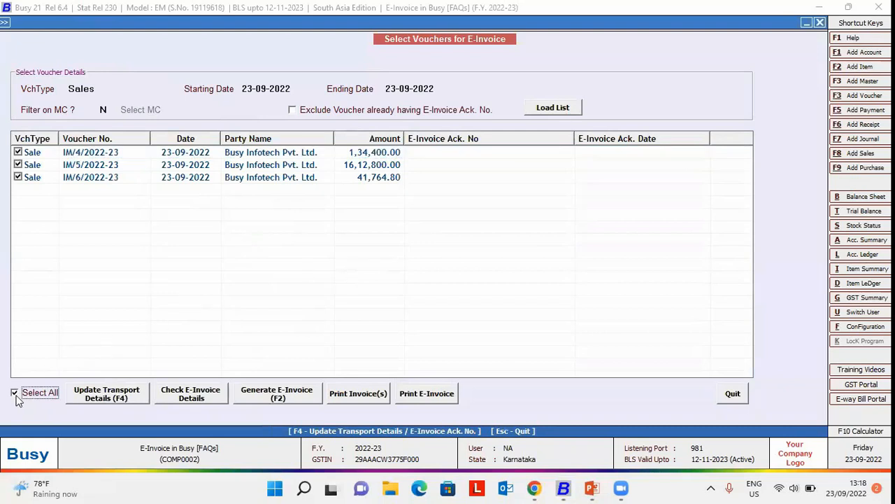
mouse_move(297, 412)
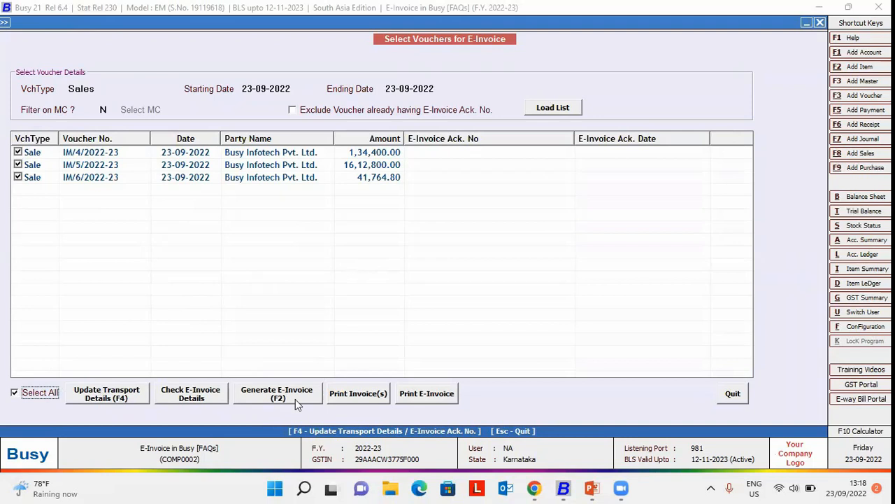
mouse_move(283, 397)
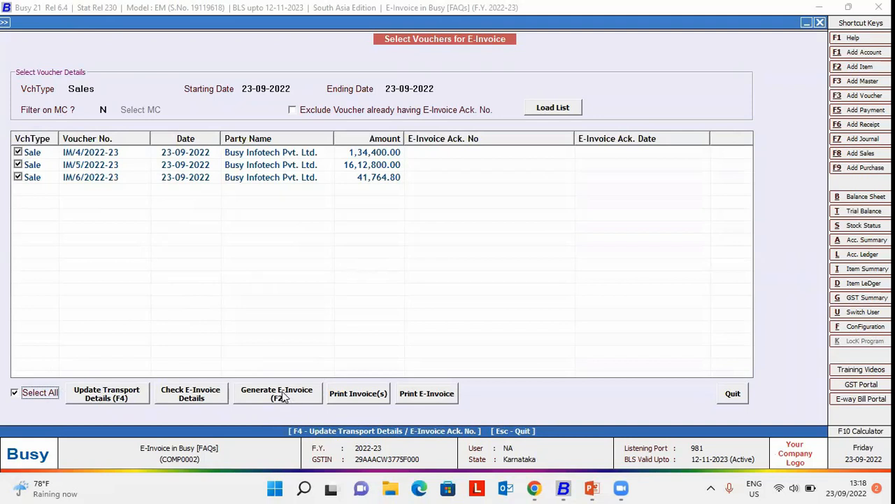
left_click(277, 393)
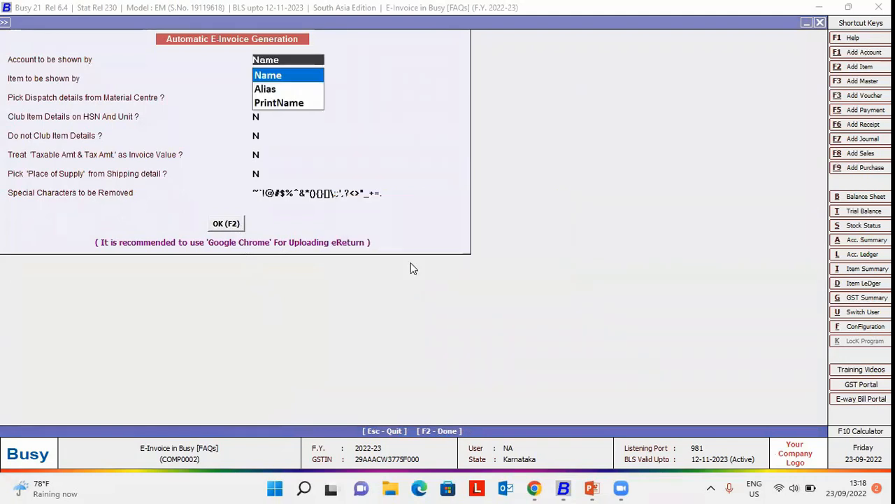
left_click(227, 223)
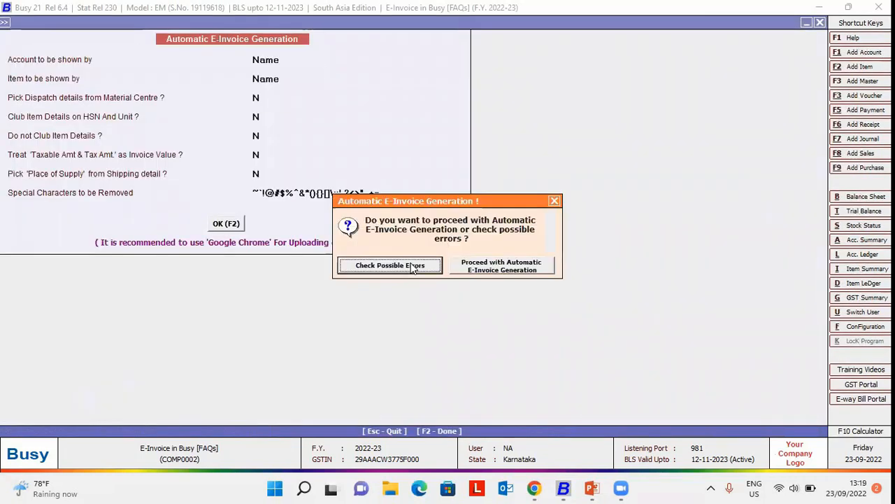
mouse_move(502, 268)
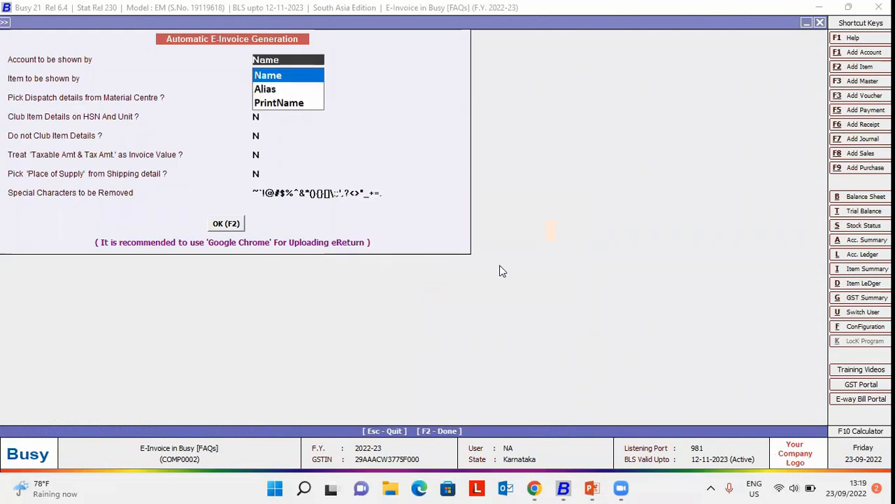
left_click(227, 224)
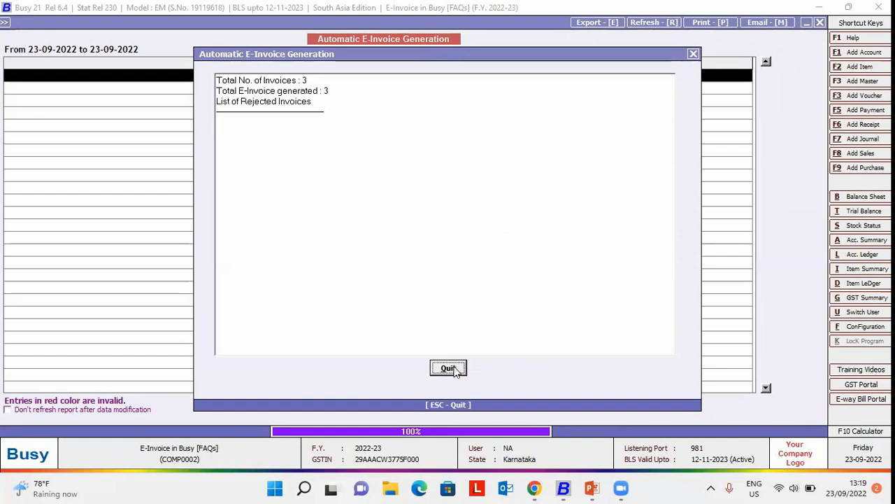
Close the report, select all three vouchers and print e-invoices, confirming IM/4/2022-23 to PDF.
left_click(447, 368)
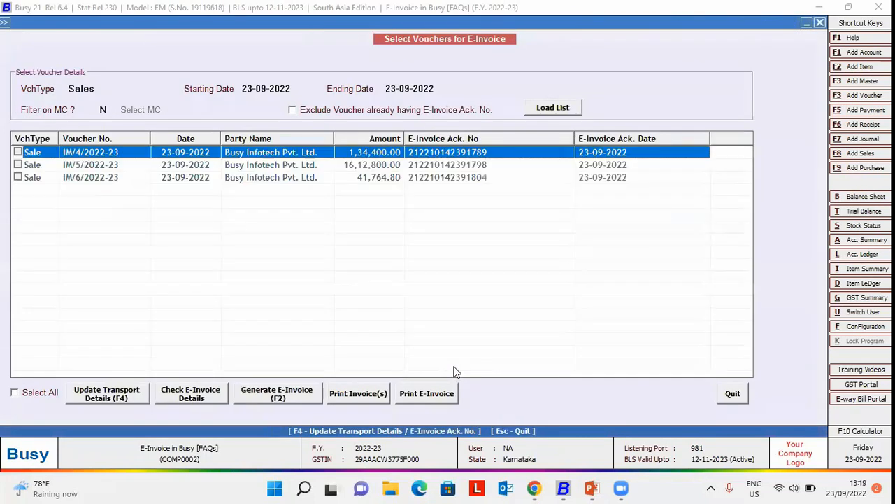
mouse_move(434, 280)
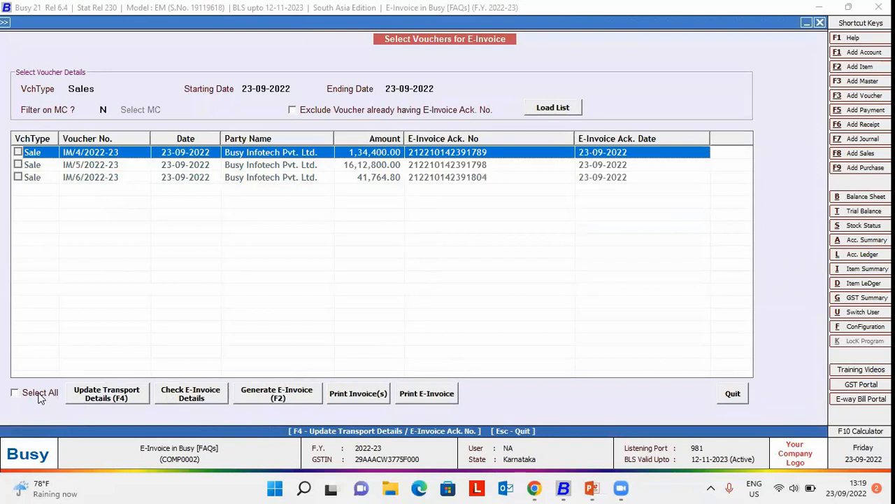
left_click(14, 392)
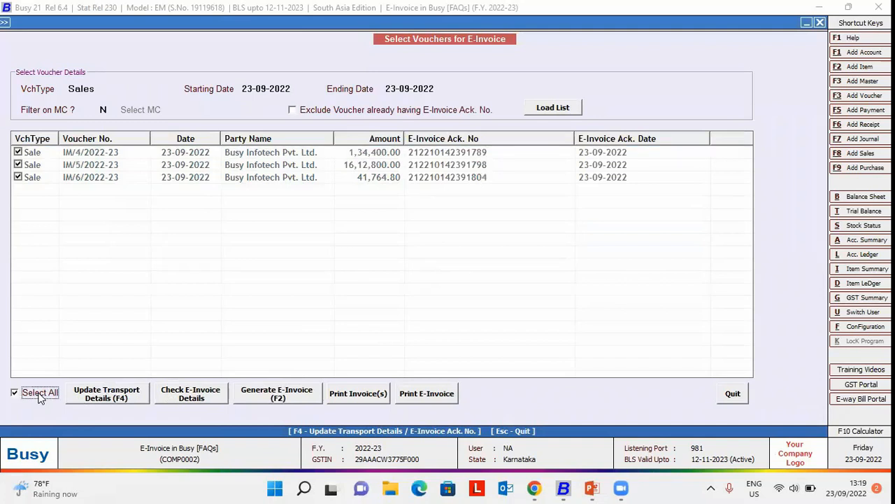
mouse_move(426, 394)
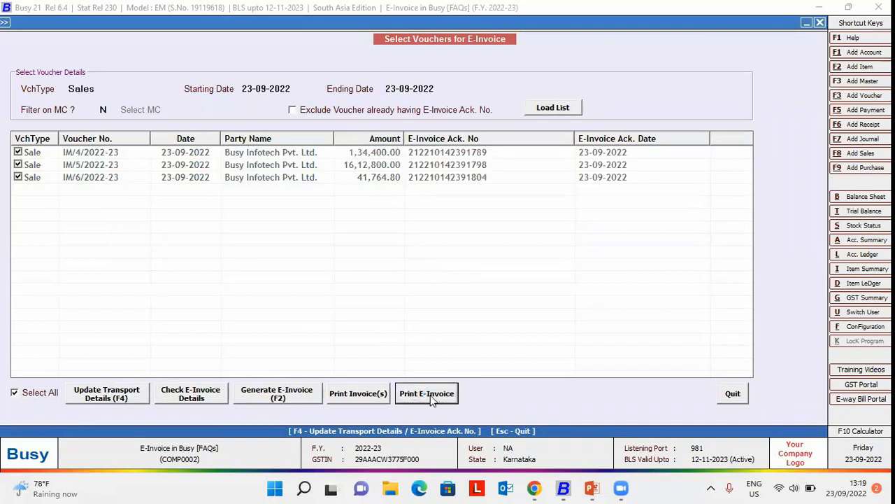
left_click(427, 393)
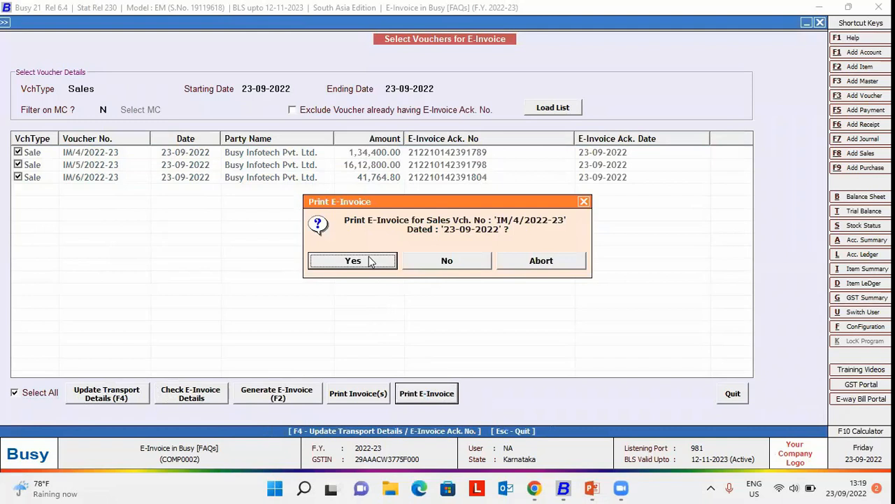
left_click(353, 260)
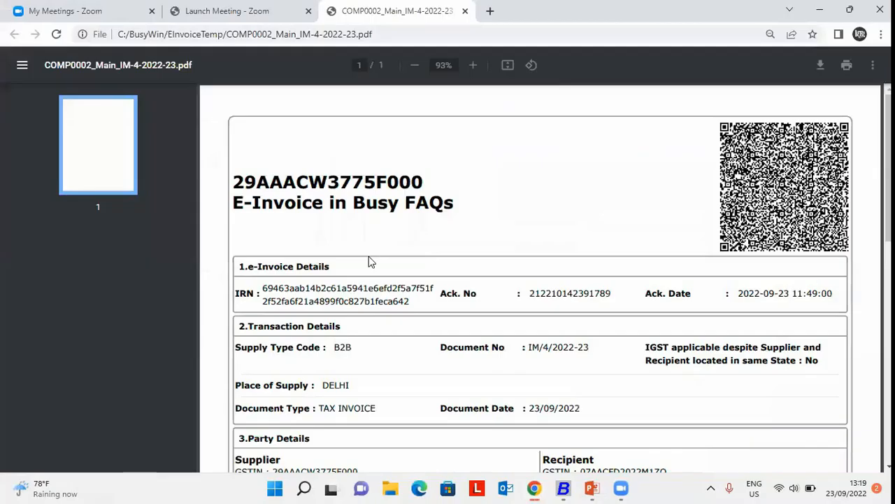
scroll("down", 3)
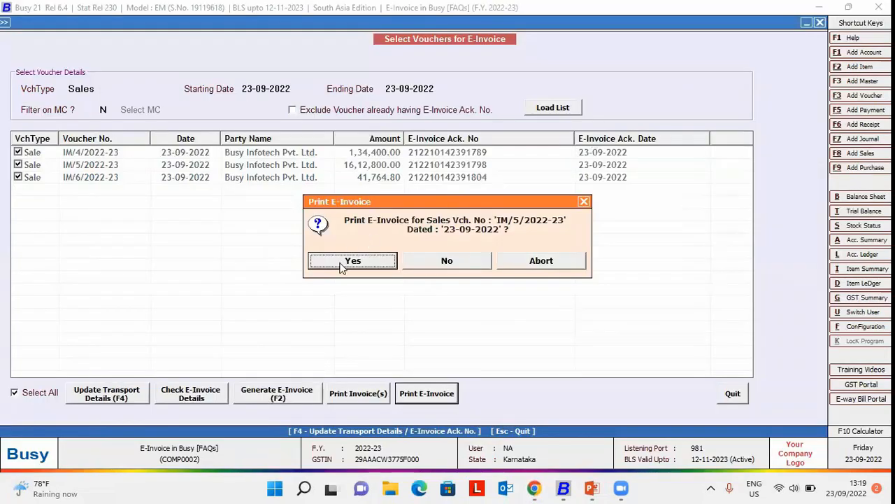
mouse_move(366, 267)
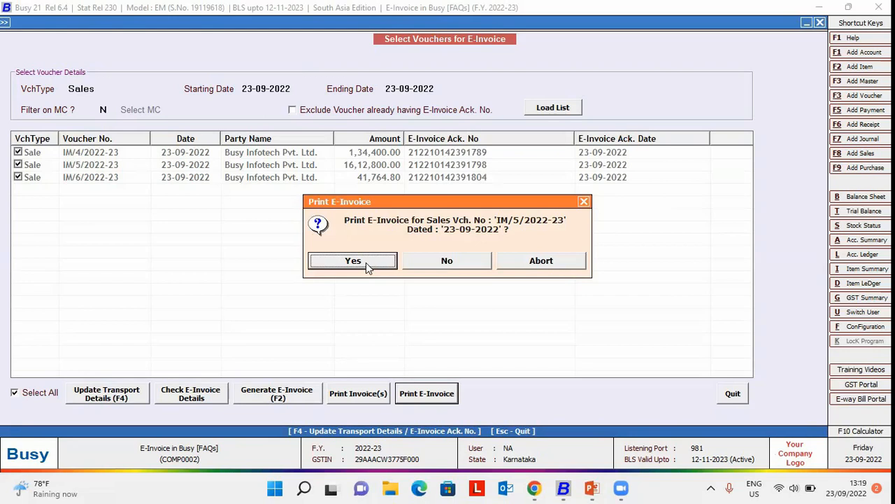
mouse_move(596, 380)
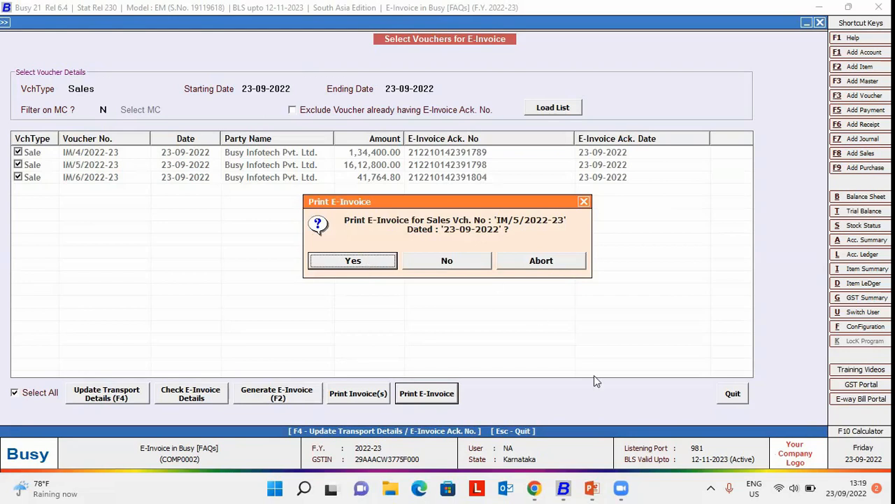